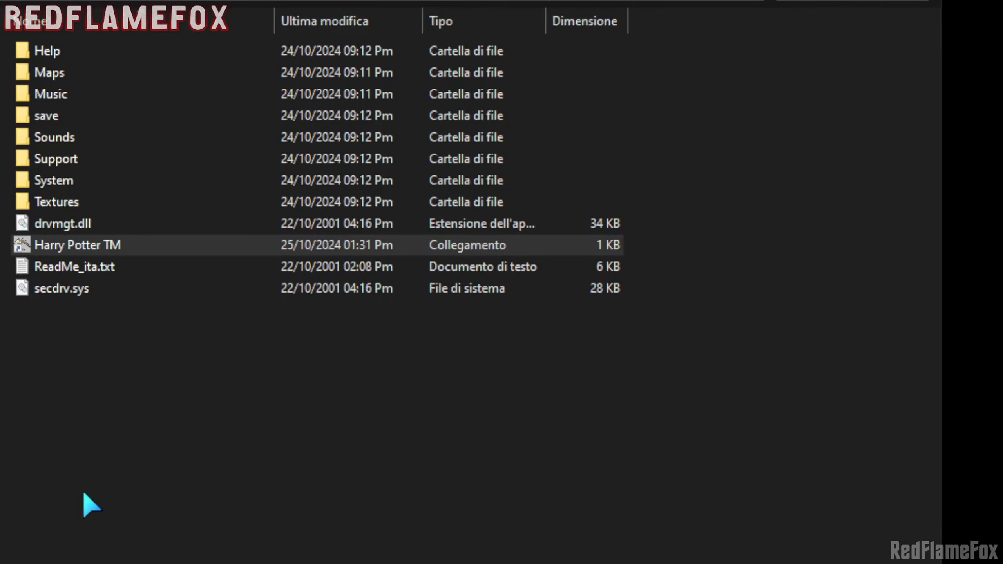
{"action": "mouse_move", "coordinate": [134, 353]}
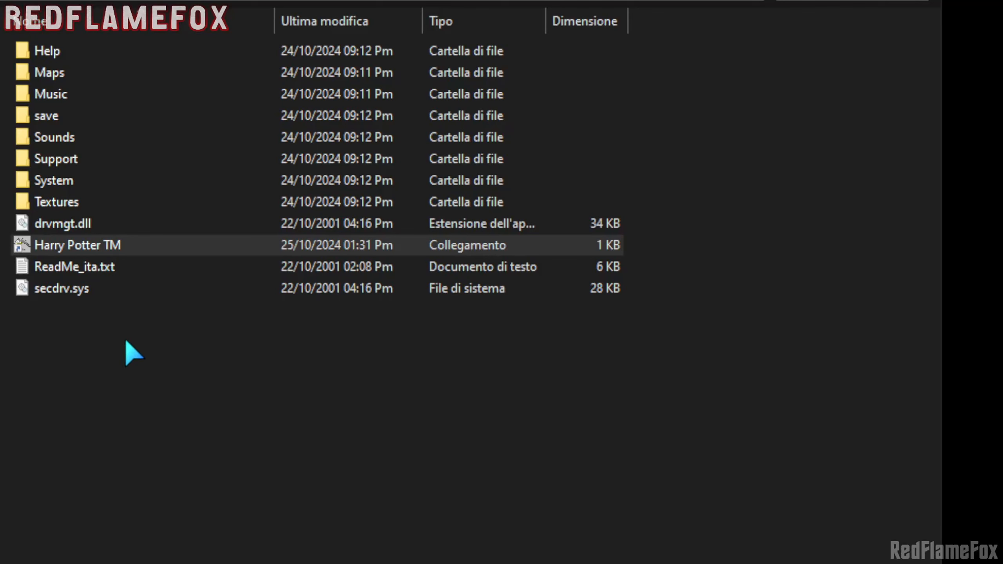
- Browse the Harry Potter TM install folder, inspecting secdrv.sys and the other system files
{"action": "left_click", "coordinate": [62, 288]}
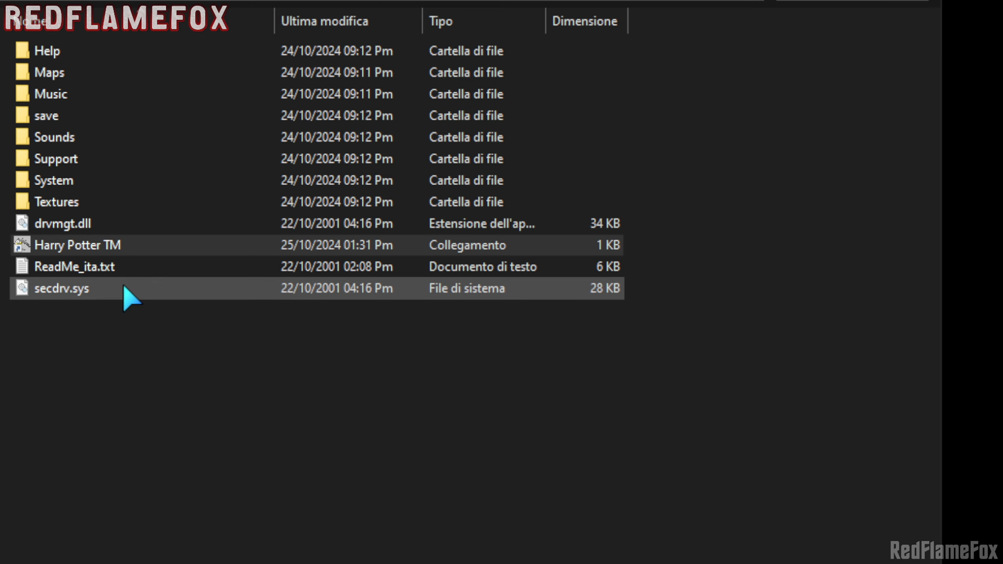
{"action": "left_click", "coordinate": [77, 245]}
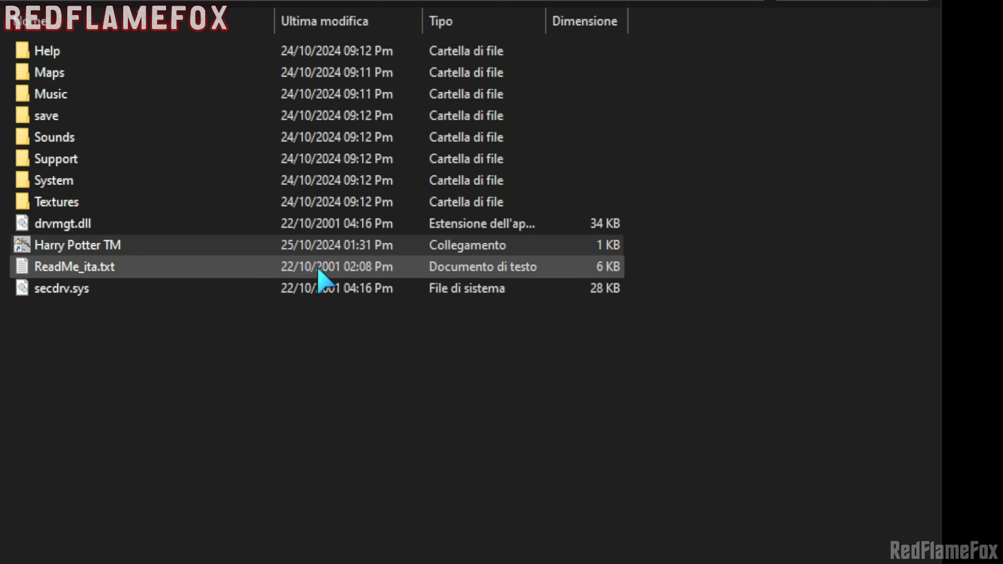
{"action": "left_click", "coordinate": [77, 245]}
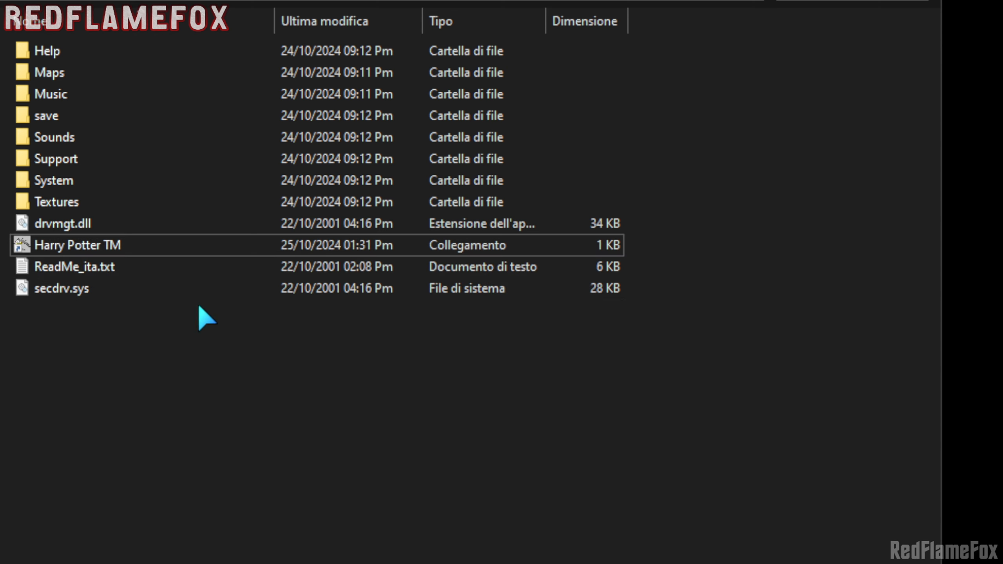
{"action": "left_click", "coordinate": [61, 287]}
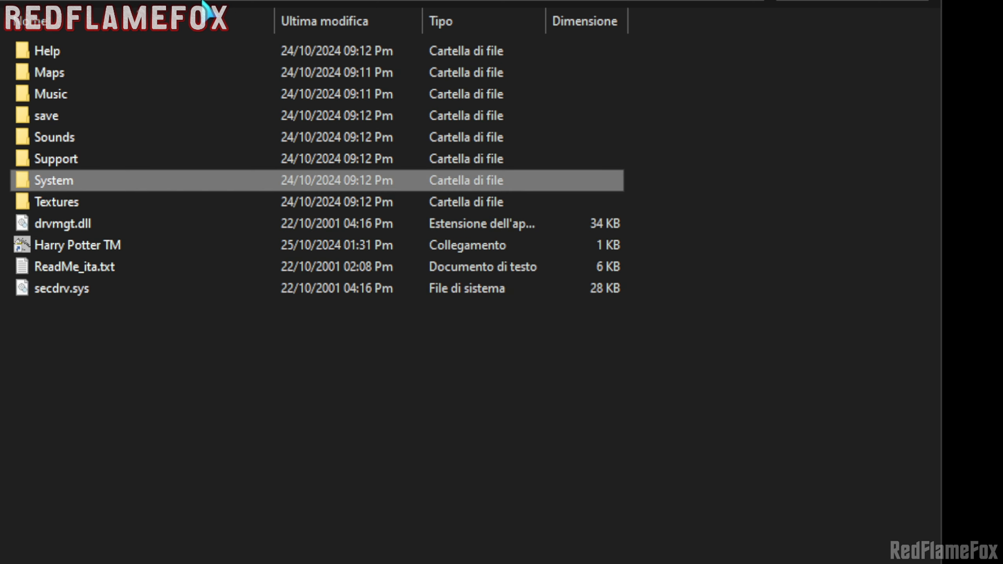
{"action": "mouse_move", "coordinate": [181, 315]}
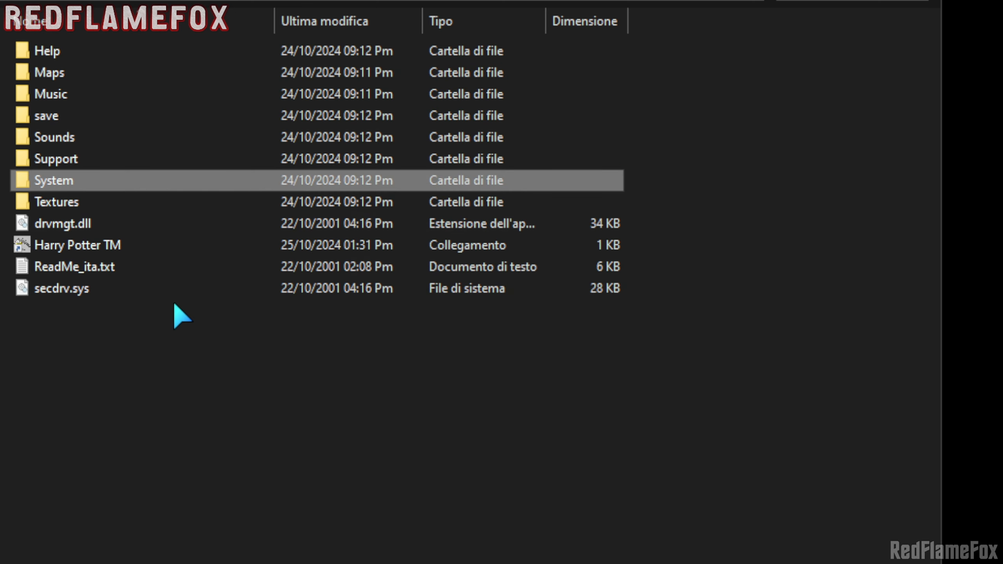
{"action": "mouse_move", "coordinate": [174, 202]}
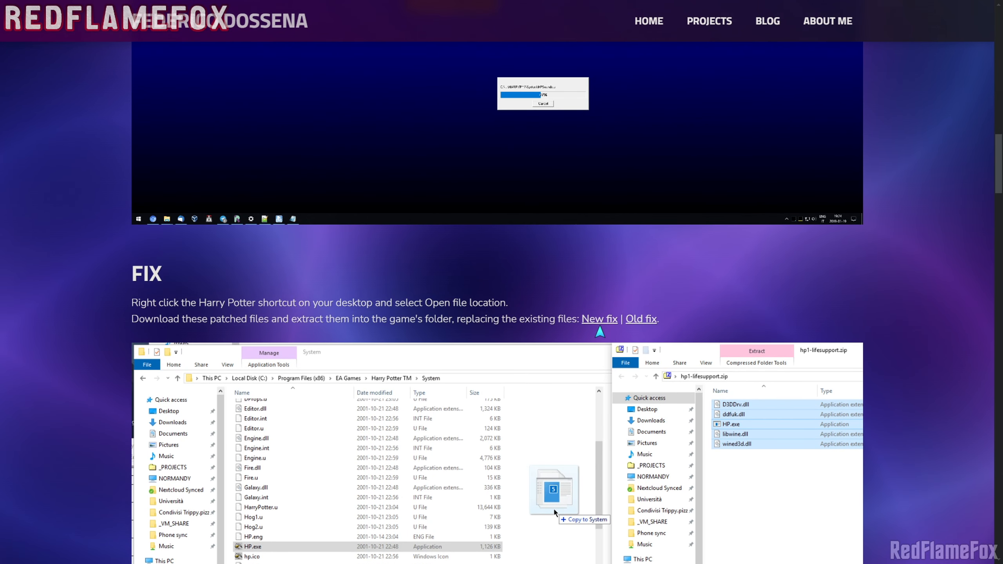
{"action": "mouse_move", "coordinate": [599, 319]}
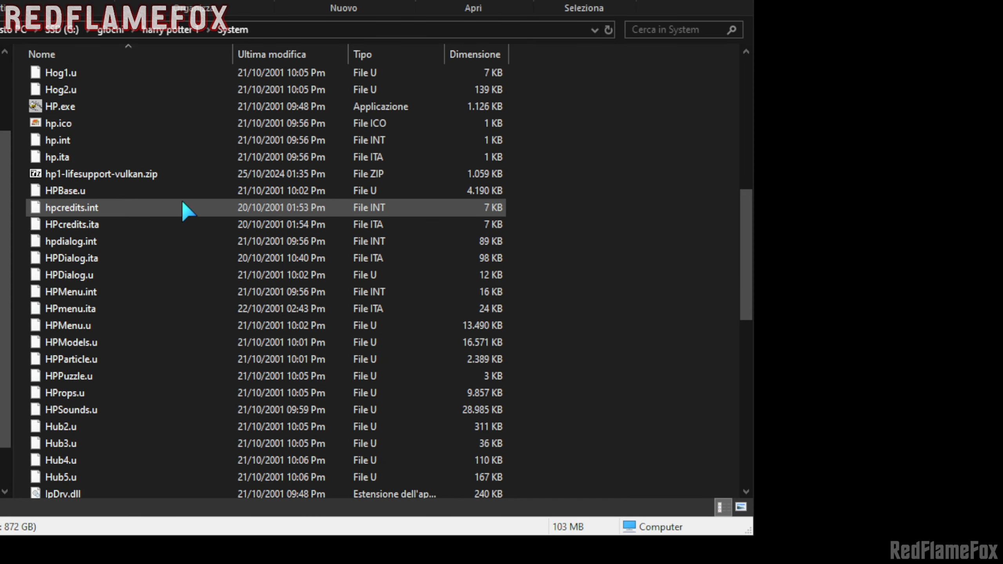
{"action": "mouse_move", "coordinate": [258, 11]}
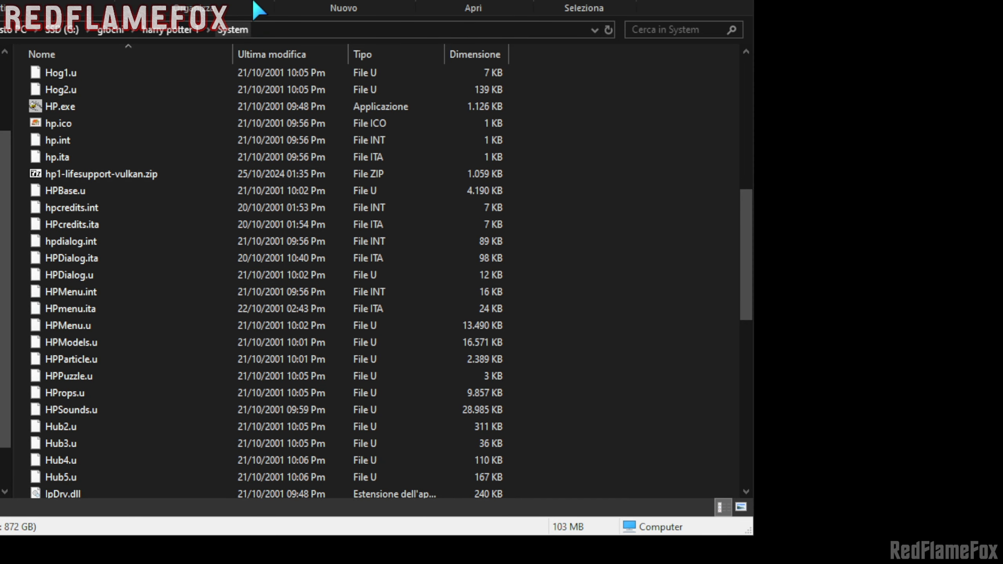
- Extract hp1-lifesupport-vulkan.zip into the System folder, replacing HP.exe with the 2018 260 KB build
{"action": "left_click", "coordinate": [100, 173]}
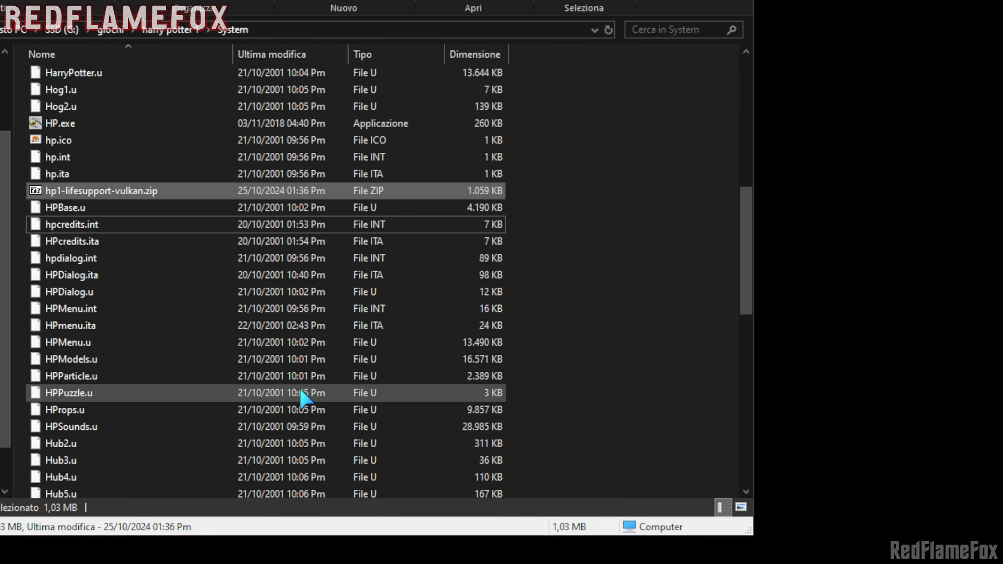
{"action": "scroll", "scroll_direction": "up", "scroll_amount": 3}
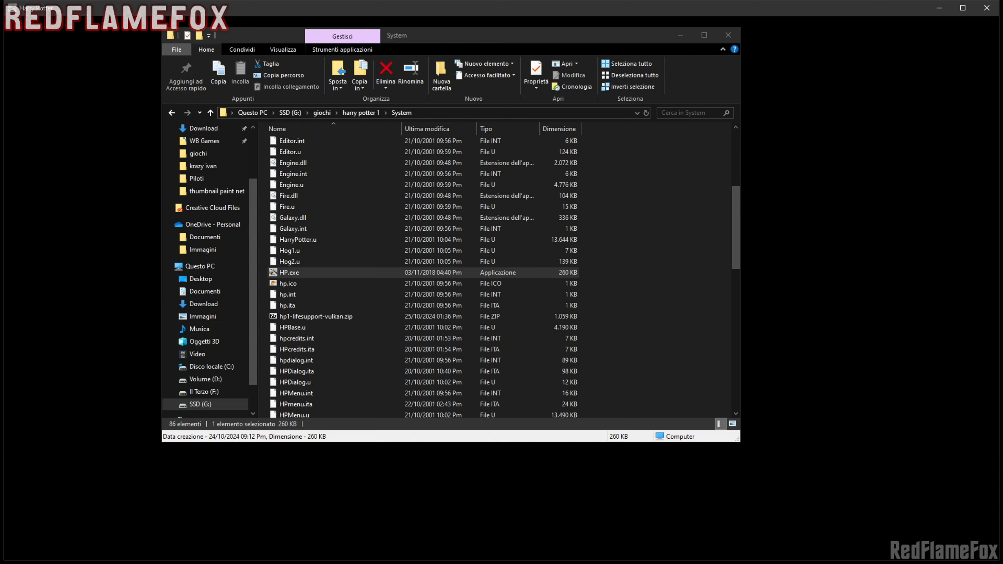
- Launch the patched HP.exe and walk Harry toward the castle hall doorway with W
{"action": "double_click", "coordinate": [289, 272]}
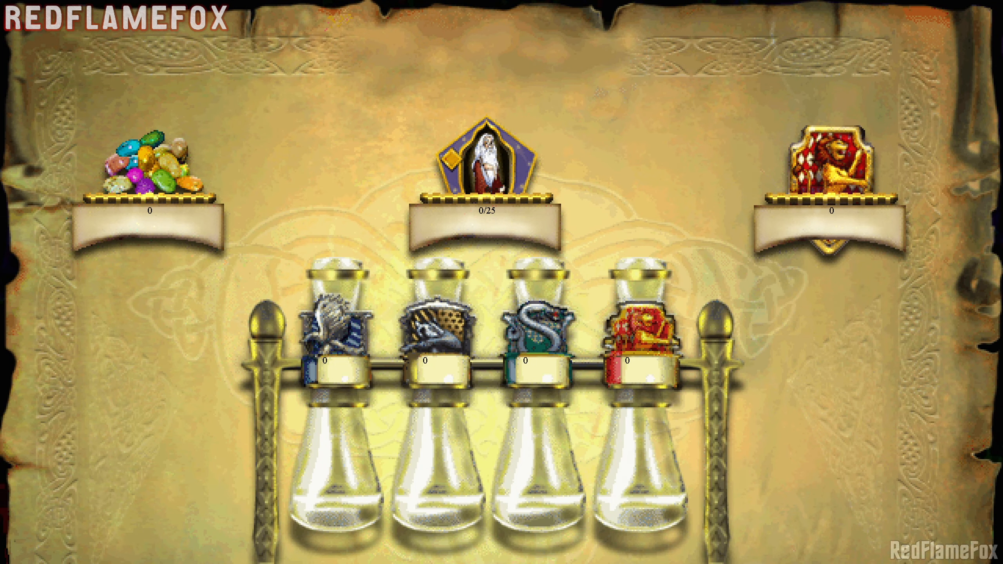
{"action": "mouse_move", "coordinate": [527, 154]}
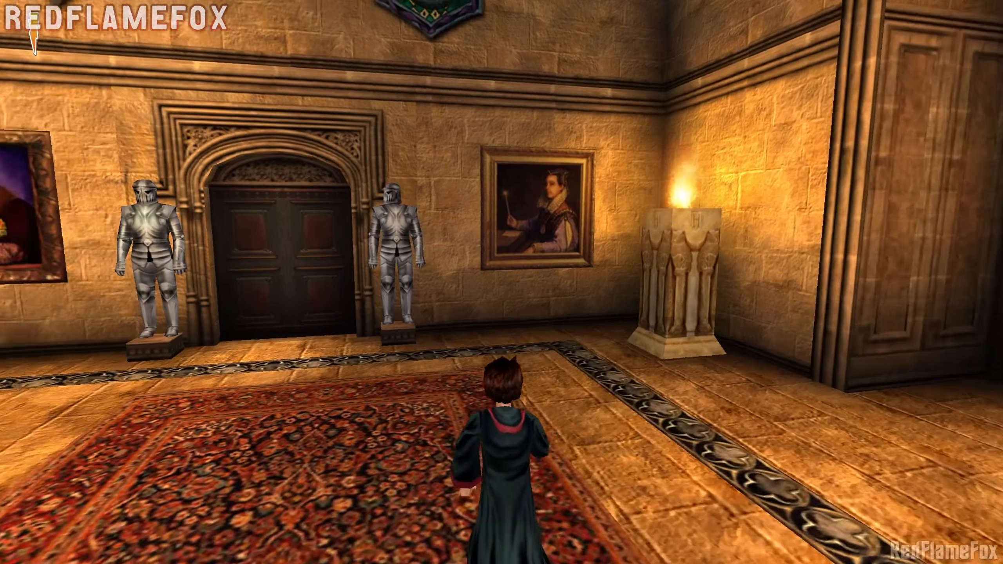
{"action": "key", "text": "W"}
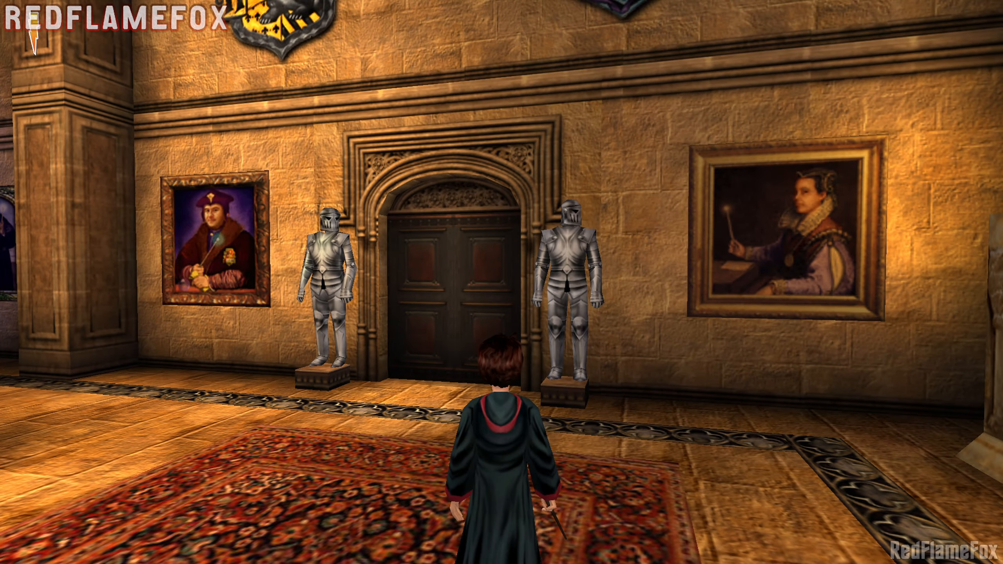